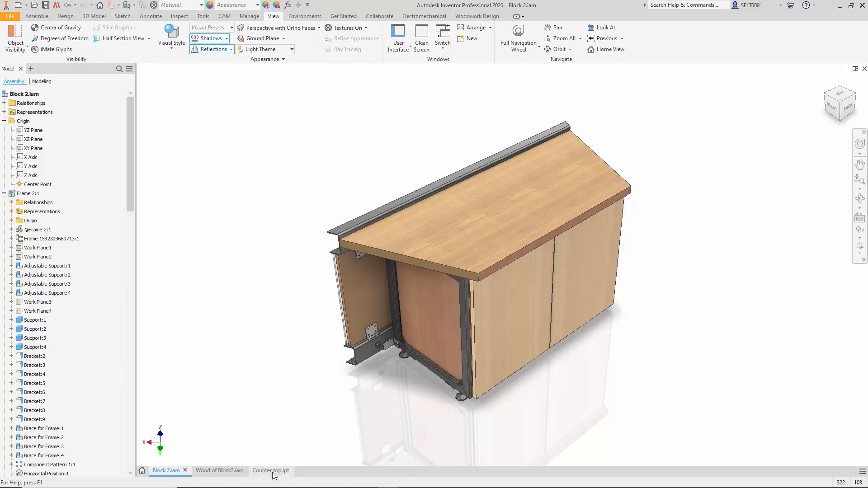
- Switch to the Counter top.ipt part document in the Woodwork CAM environment
left_click(270, 470)
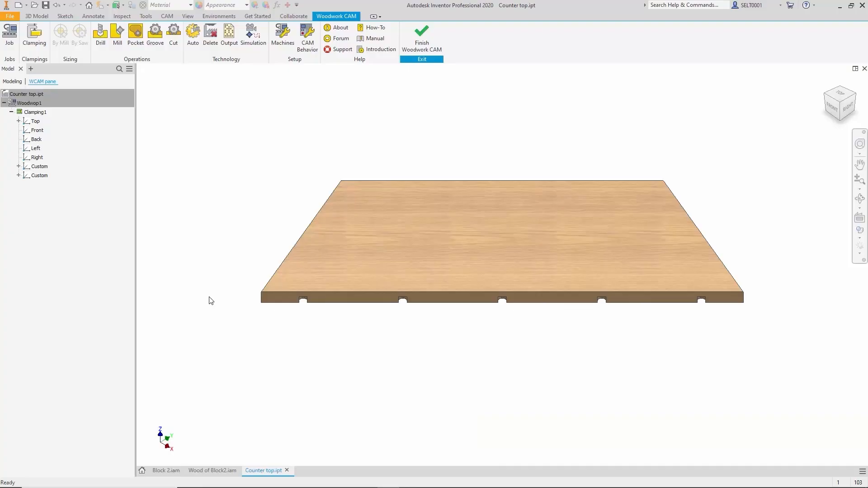
- Show the CNC Machines tool pool and review a spiral finishing router bit among the end mills
left_click(282, 34)
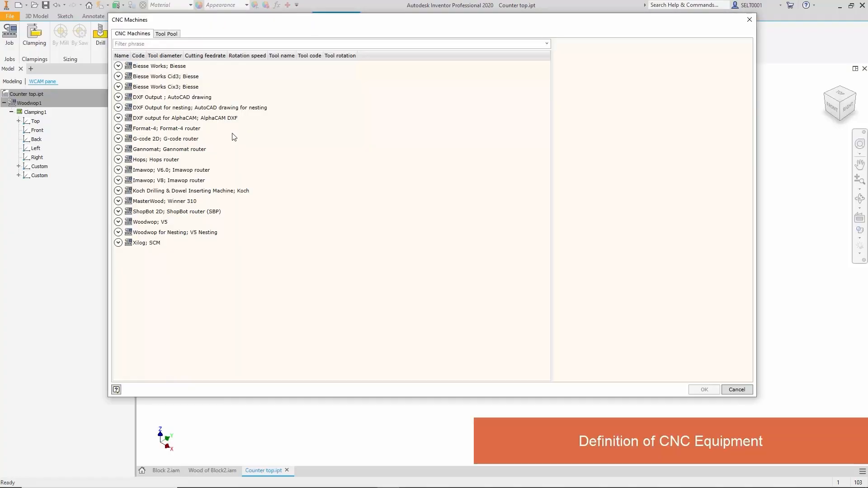
left_click(166, 34)
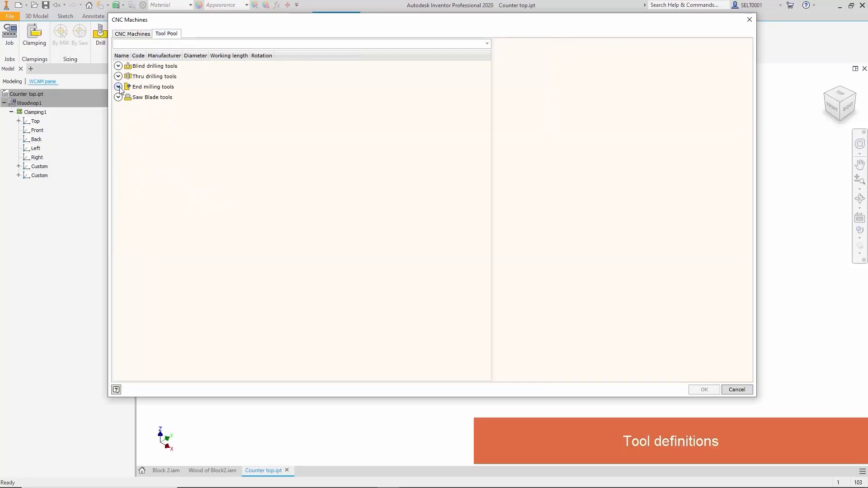
left_click(117, 87)
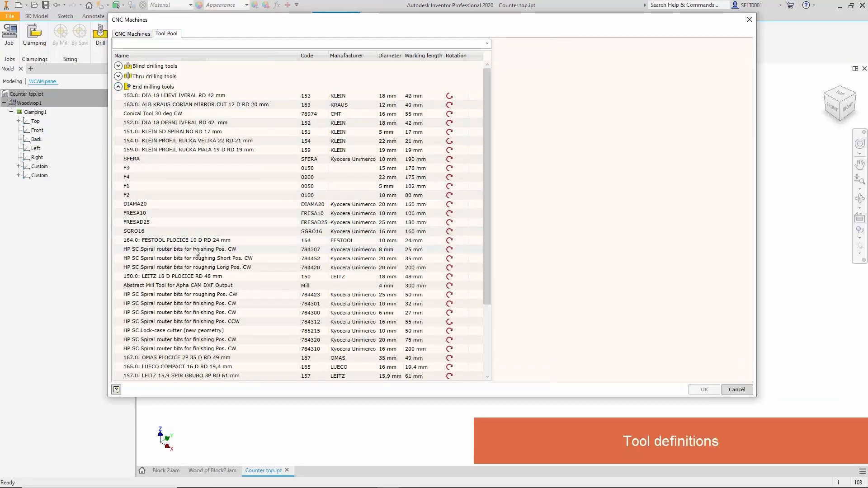
left_click(193, 250)
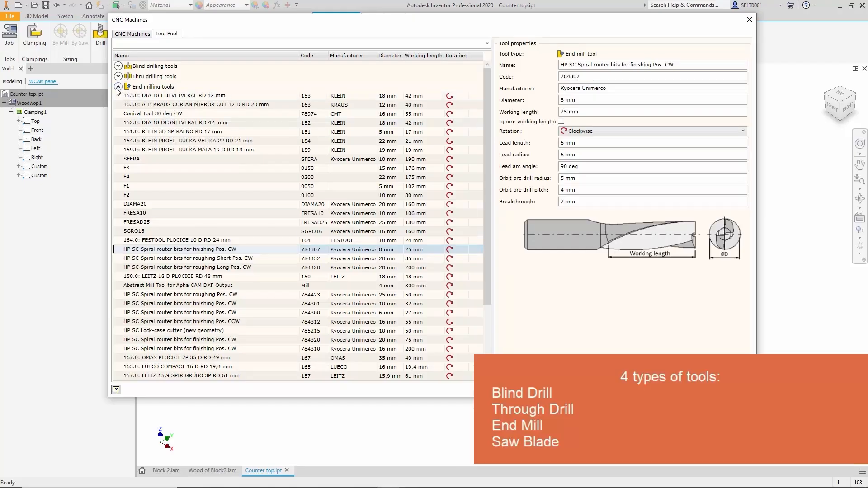
- Review the thru drills, the 5 mm KLEIN spiral end mill and the saw blade tools
left_click(118, 66)
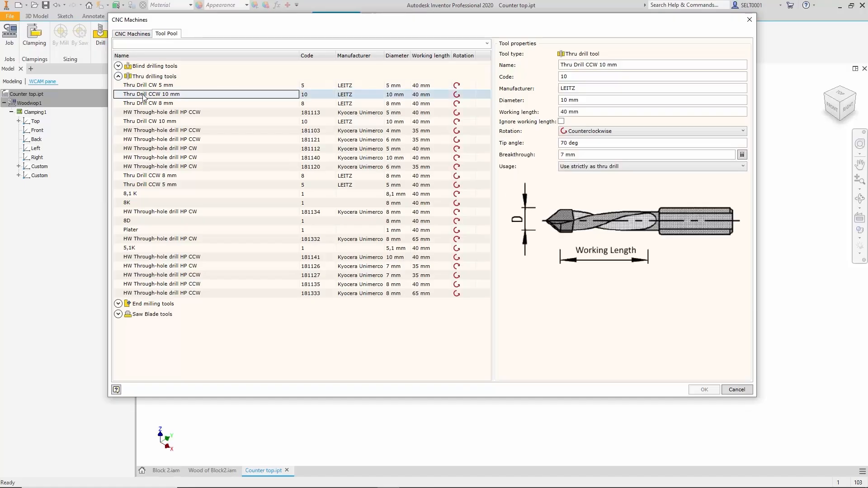
left_click(118, 86)
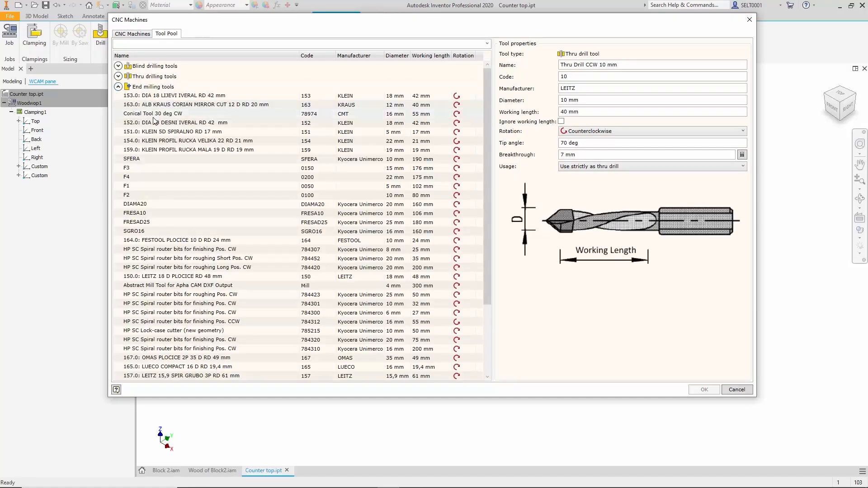
left_click(193, 132)
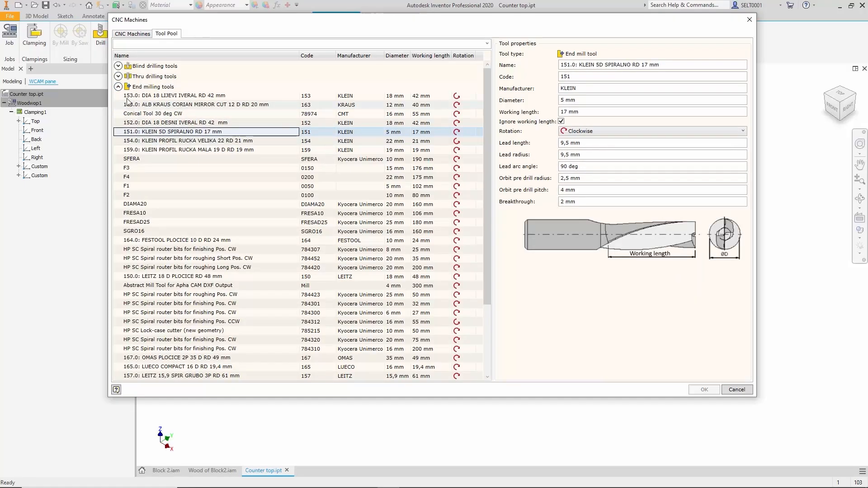
left_click(117, 97)
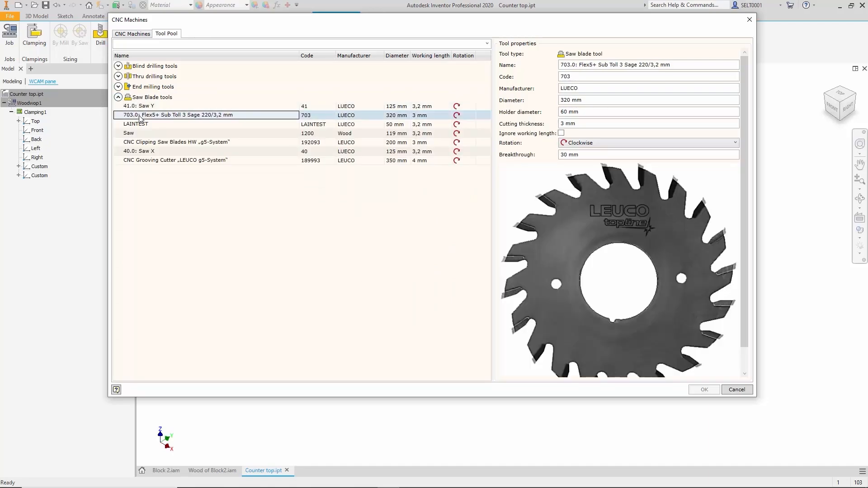
left_click(118, 97)
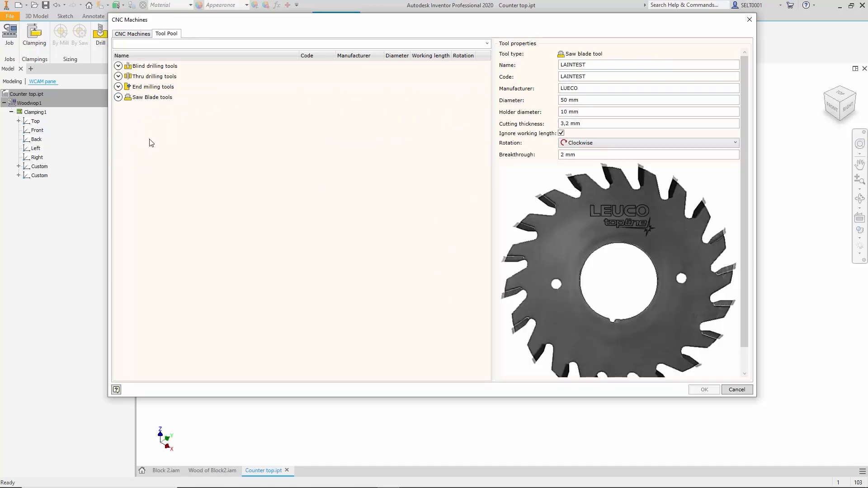
mouse_move(168, 152)
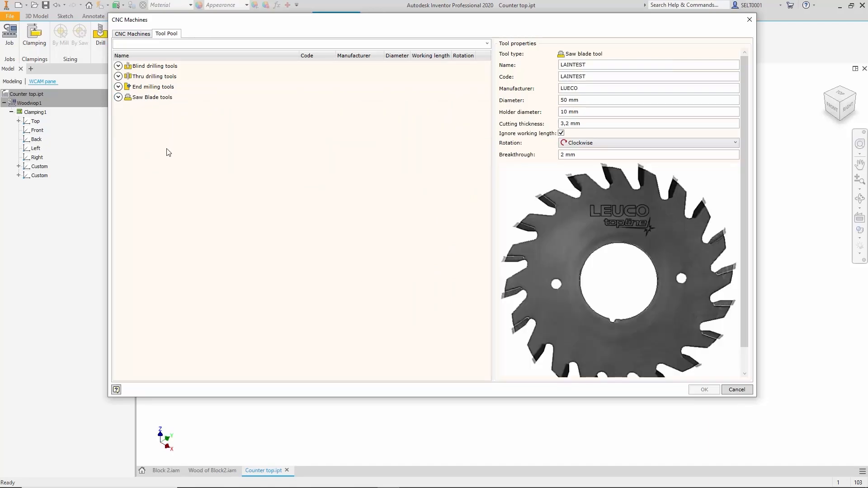
- Review a vertical blind drilling spindle of the Woodwop V5 machine
left_click(132, 34)
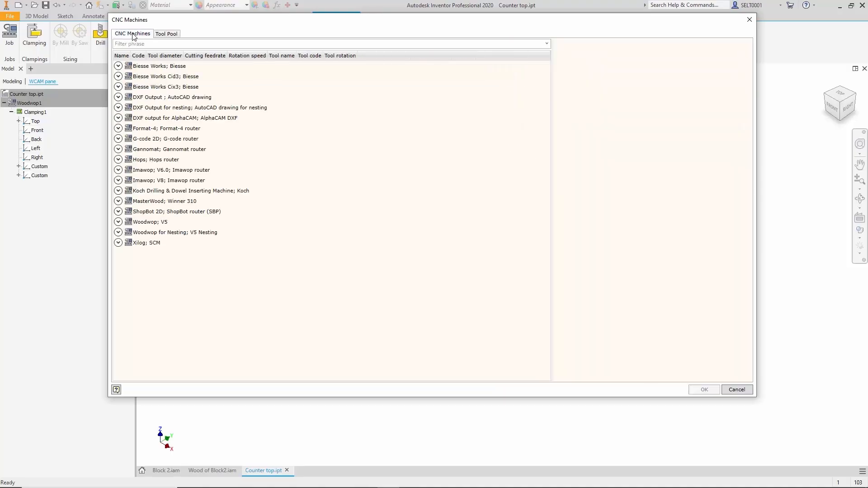
left_click(118, 222)
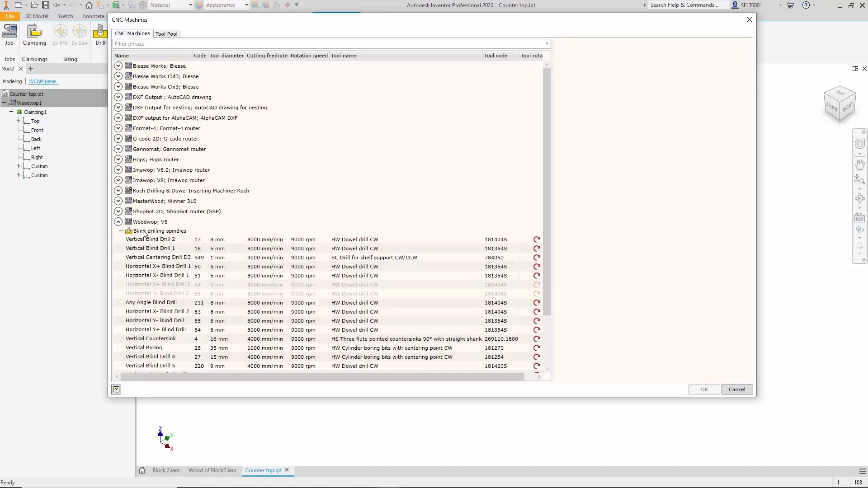
left_click(157, 239)
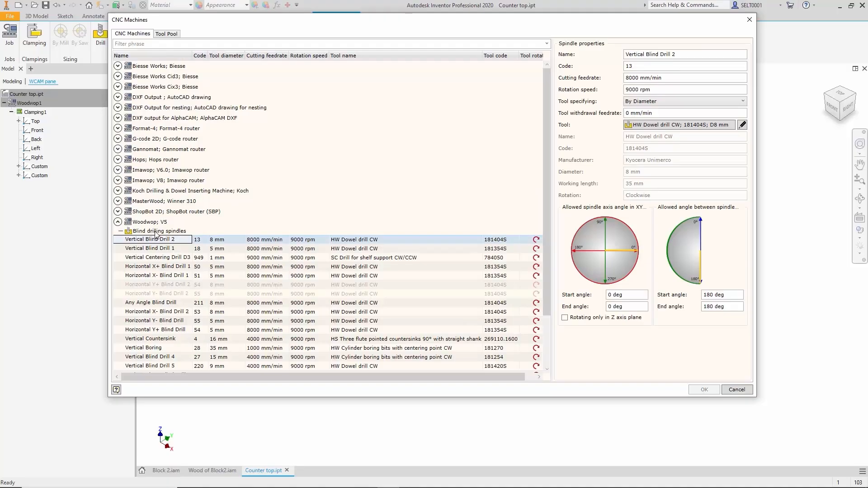
left_click(119, 231)
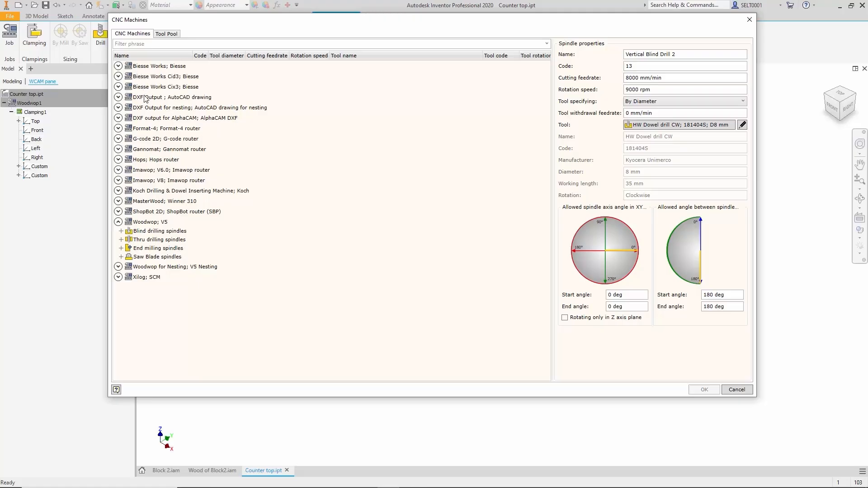
mouse_move(154, 138)
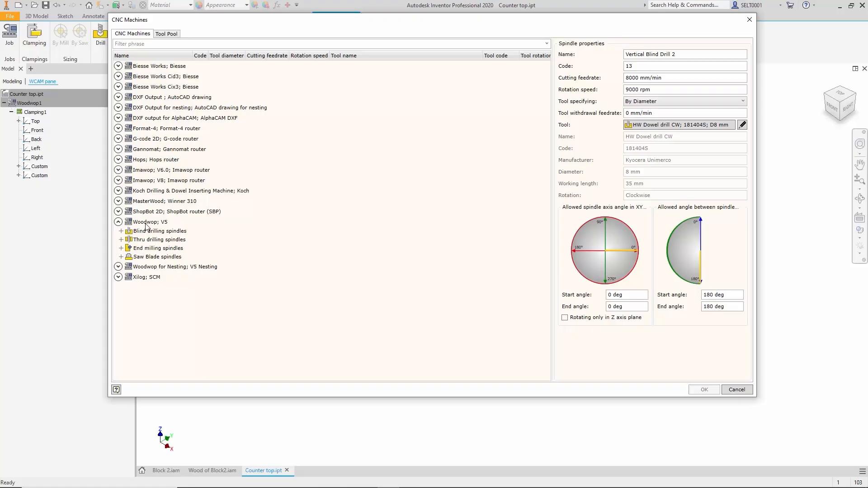
- Display the Woodwop V5 machine's postprocessor properties and its blind drilling spindles
left_click(150, 222)
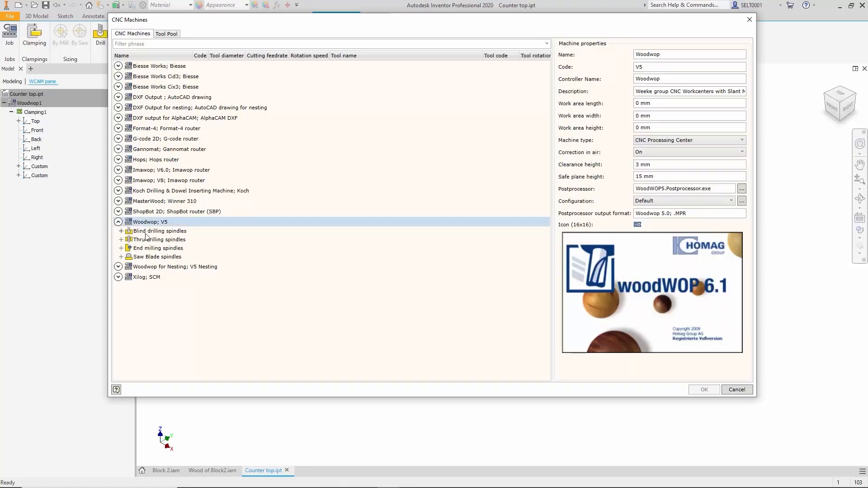
left_click(120, 230)
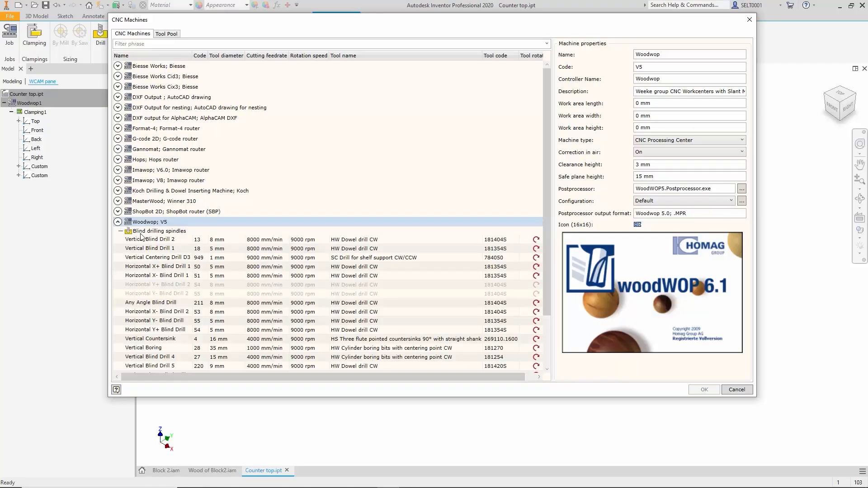
left_click(120, 230)
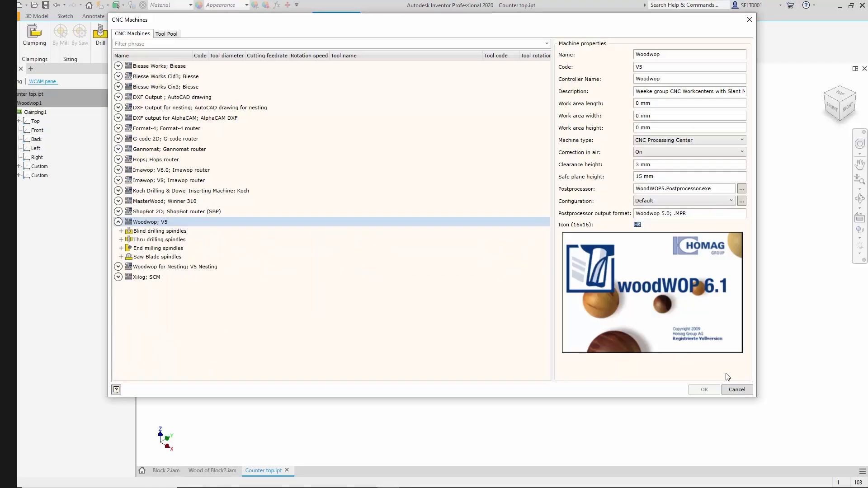
- Cancel the CNC Machines dialog without changes, returning to the counter top model
left_click(703, 389)
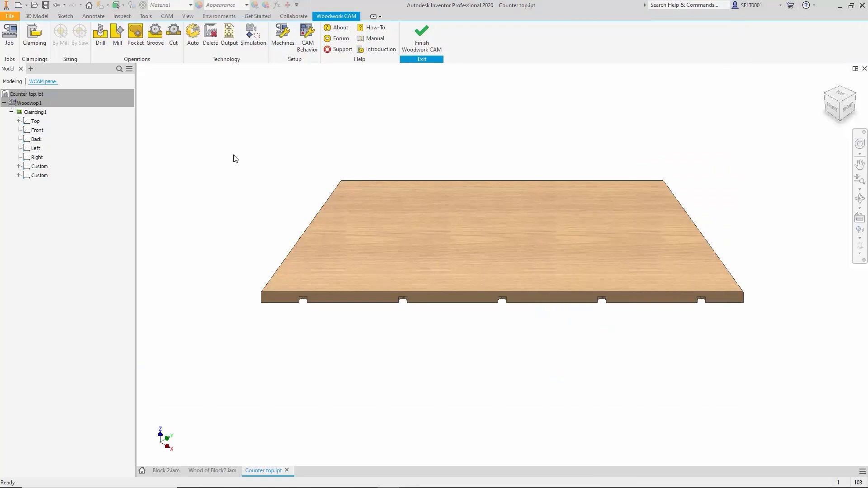
mouse_move(299, 56)
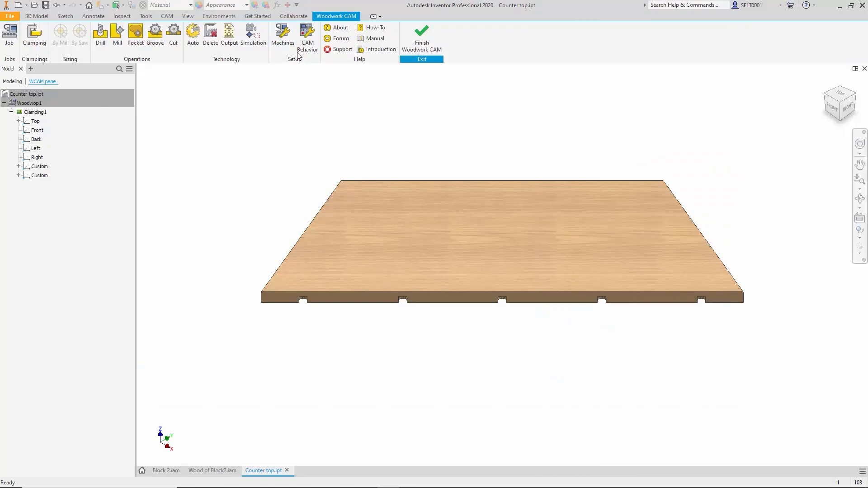
left_click(307, 34)
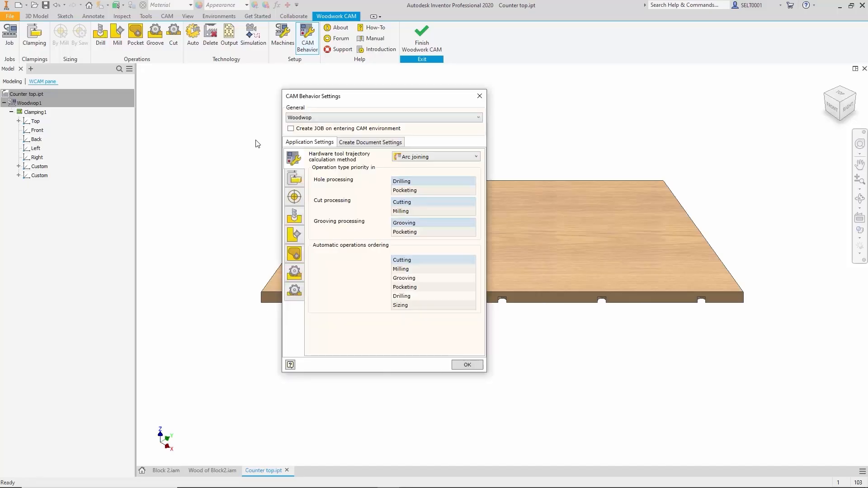
left_click(294, 178)
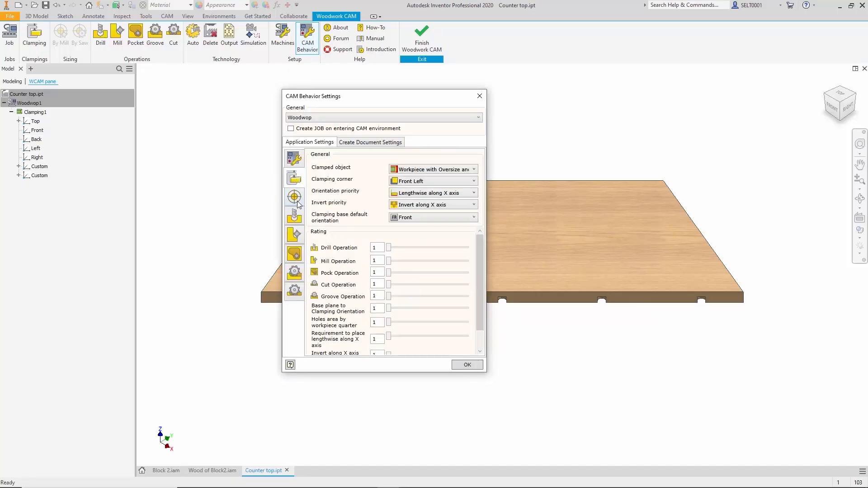
left_click(294, 216)
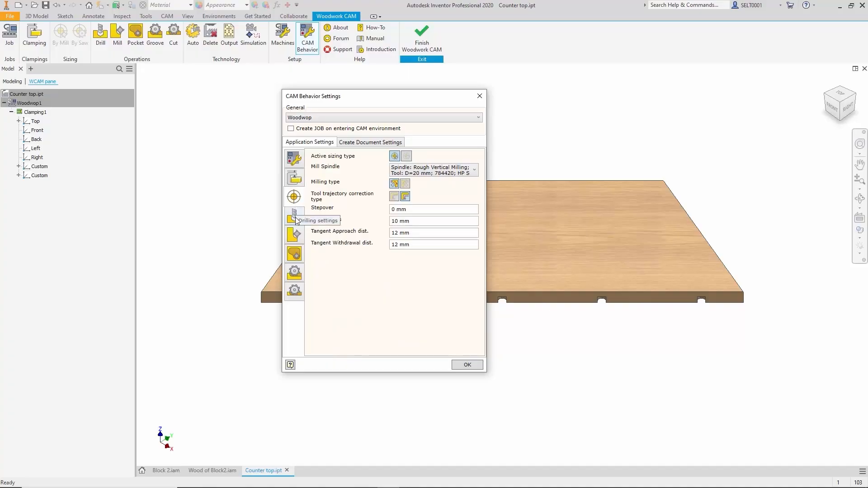
left_click(294, 216)
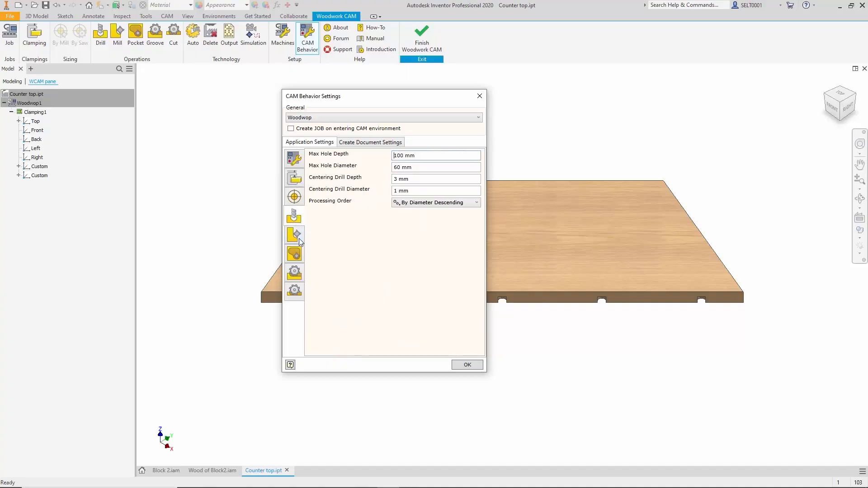
left_click(294, 234)
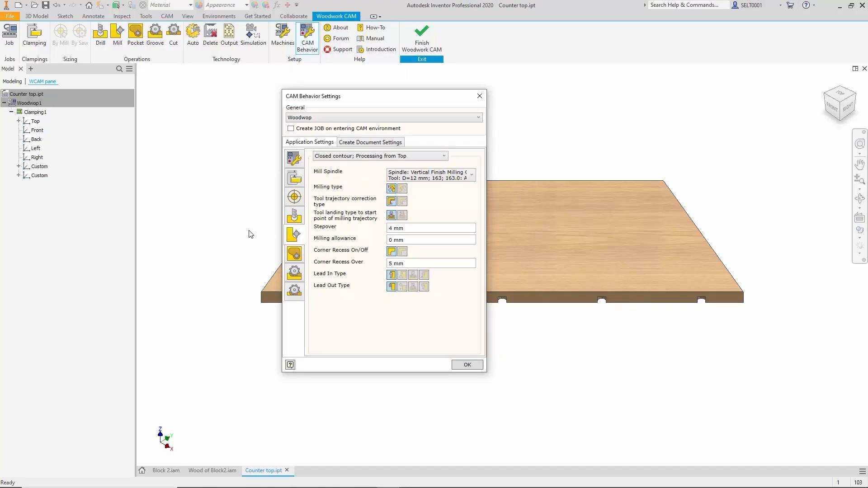
left_click(294, 253)
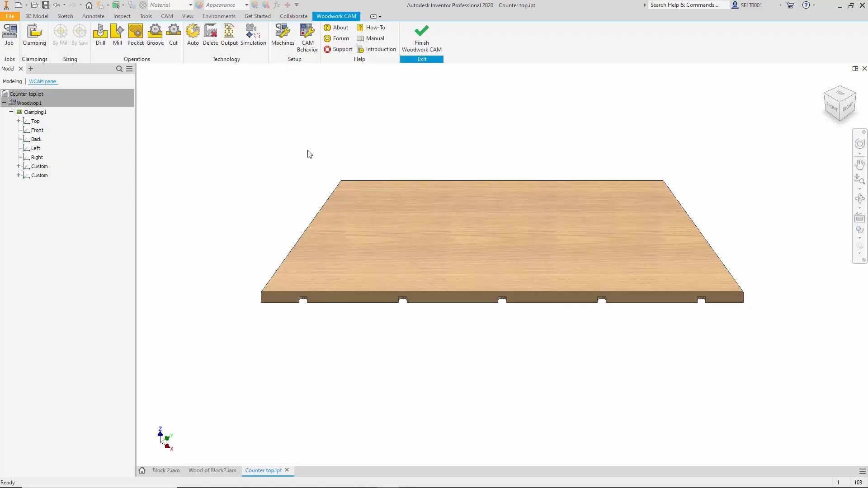
mouse_move(445, 354)
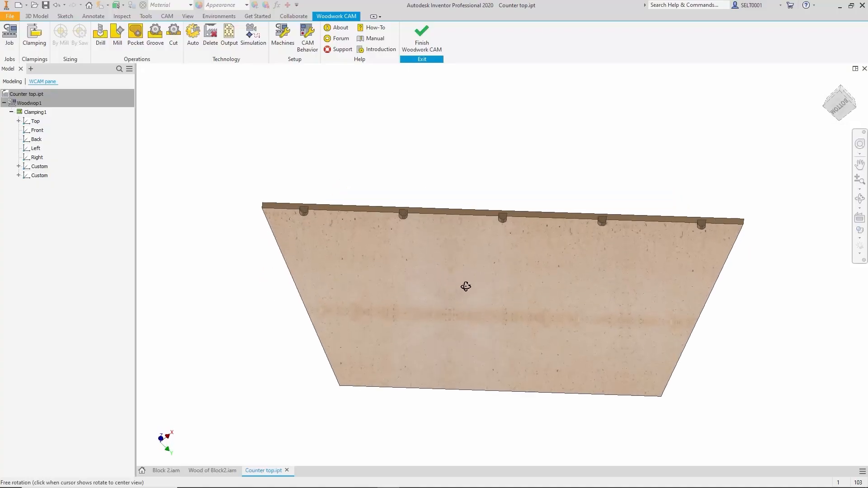
- Orbit the counter top to inspect its underside and edge notches
left_click_drag(465, 287, 472, 245)
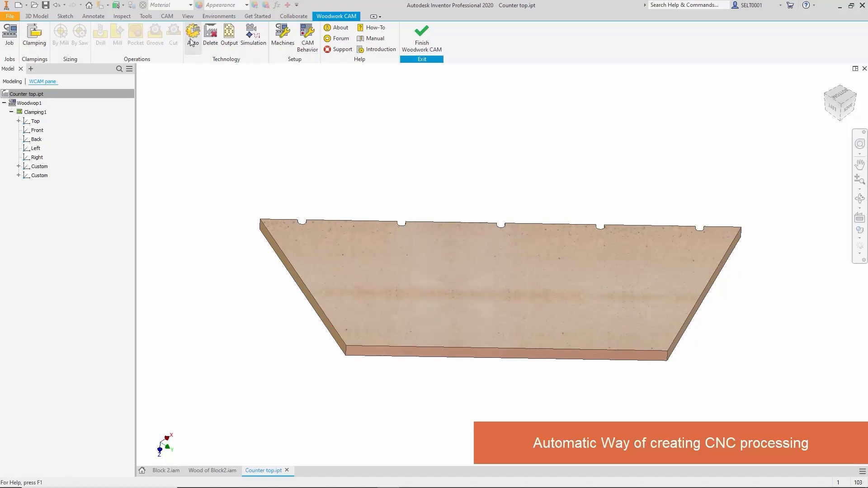
- Recreate the counter top's CNC technology from scratch with automatic generation
left_click(192, 34)
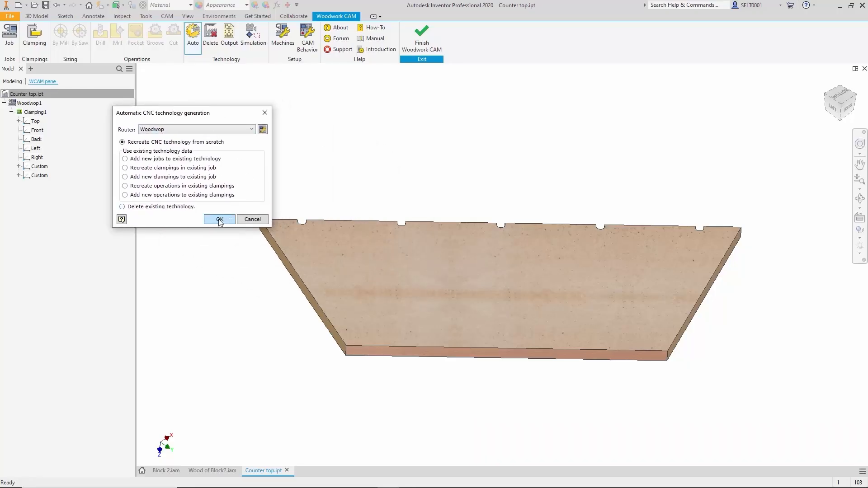
left_click(219, 219)
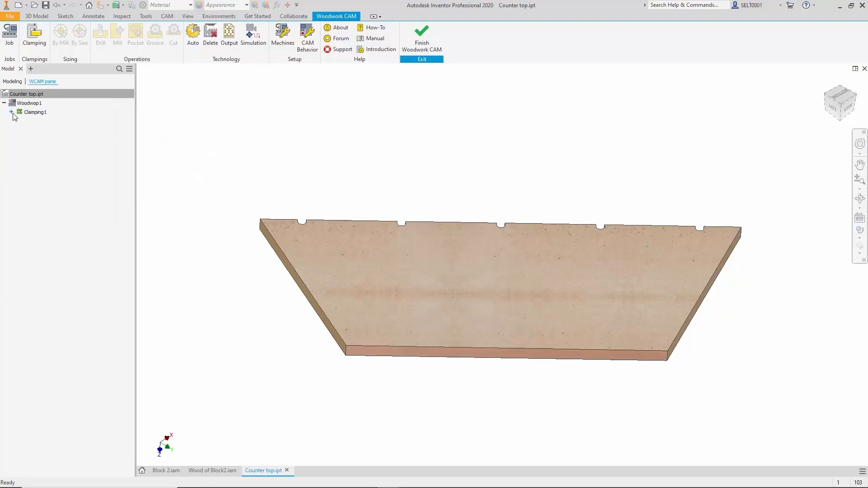
- Review the generated pocket on the Top plane and the cut sawing operations on the custom planes
left_click(11, 112)
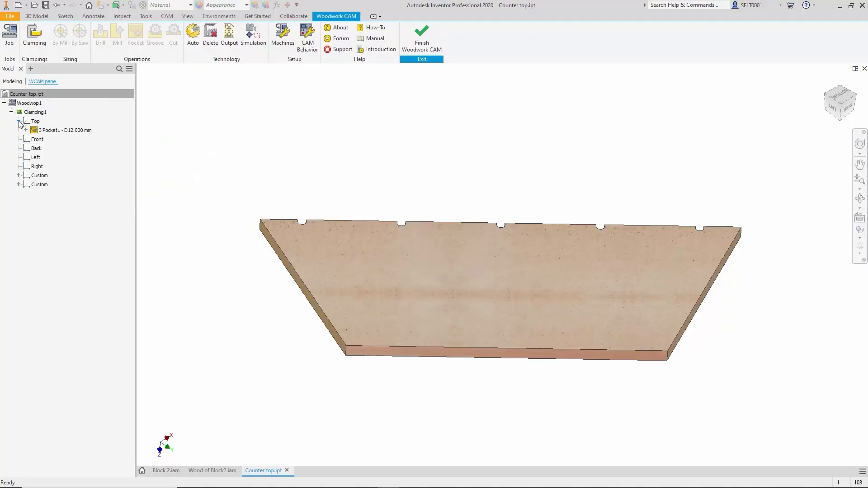
left_click(63, 129)
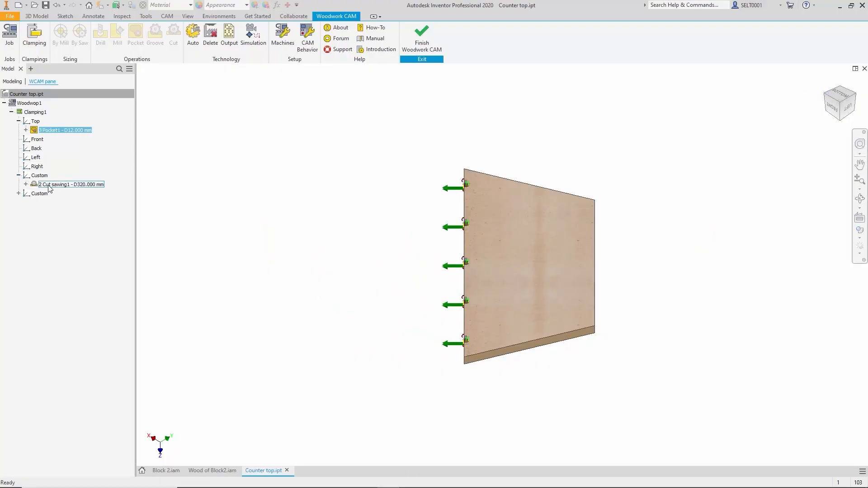
left_click(72, 202)
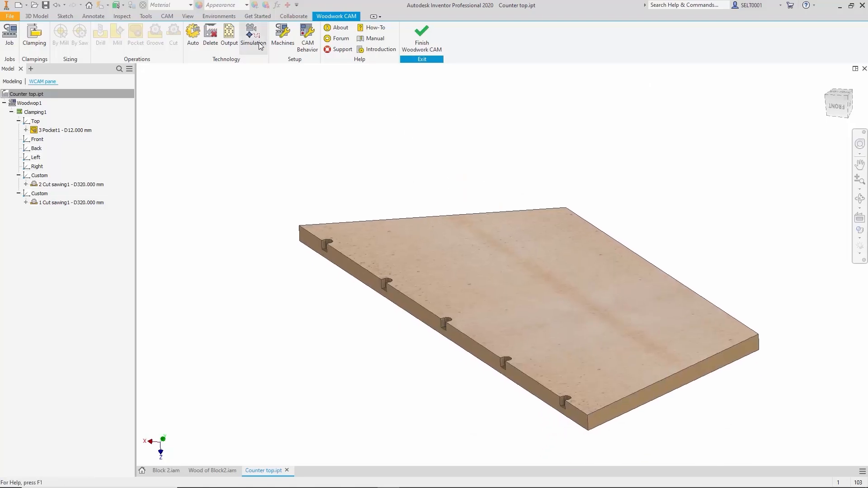
- Run the machining simulation of the counter top, close it and remove the generated job
left_click(253, 36)
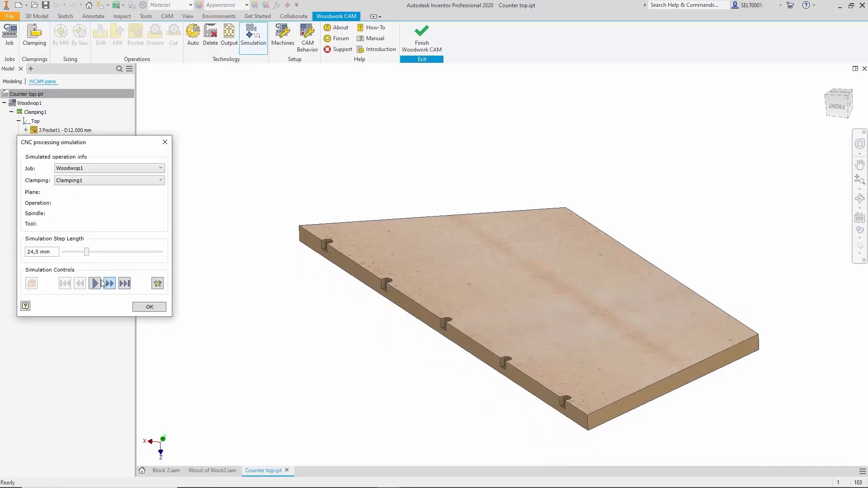
left_click(94, 283)
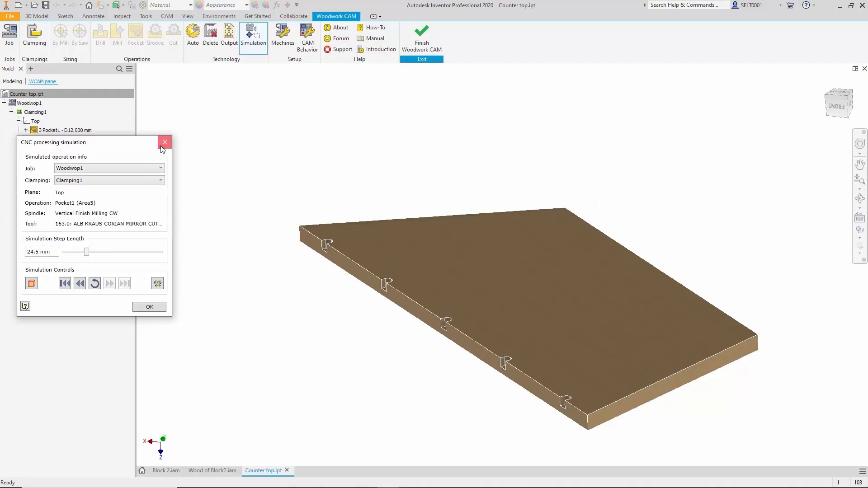
left_click(165, 142)
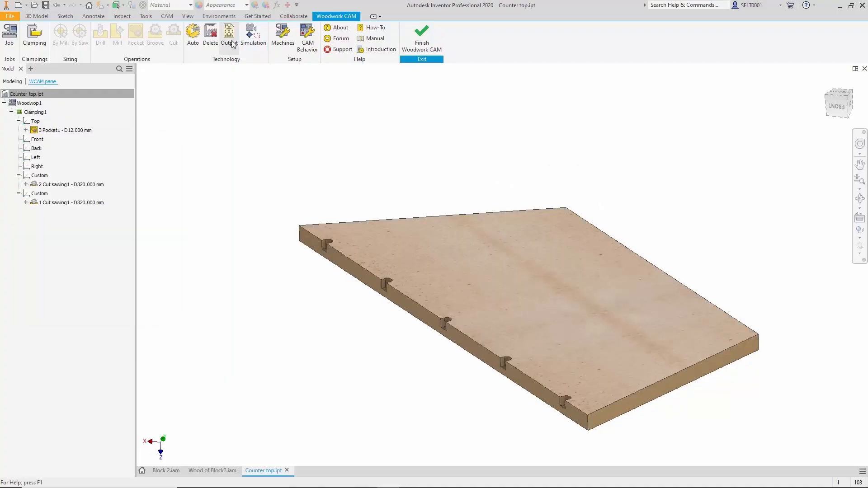
left_click(229, 35)
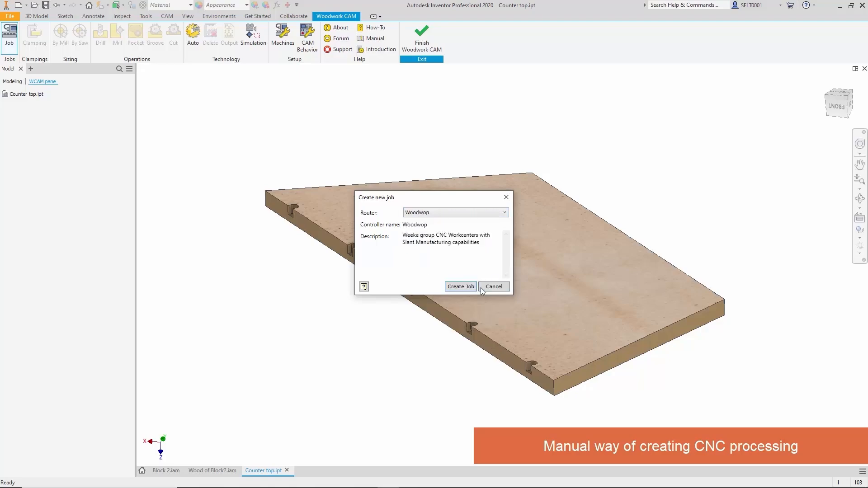
- Create the new Woodwop job and add a clamping using the workpiece with oversize
left_click(460, 286)
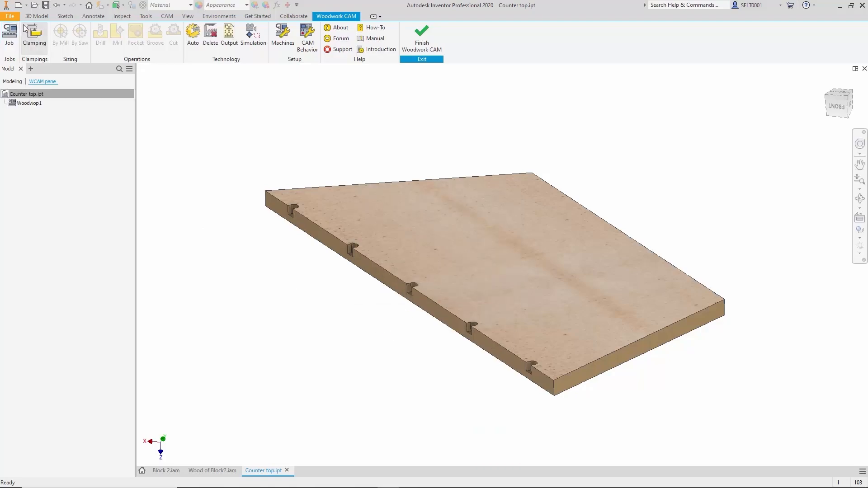
left_click(34, 34)
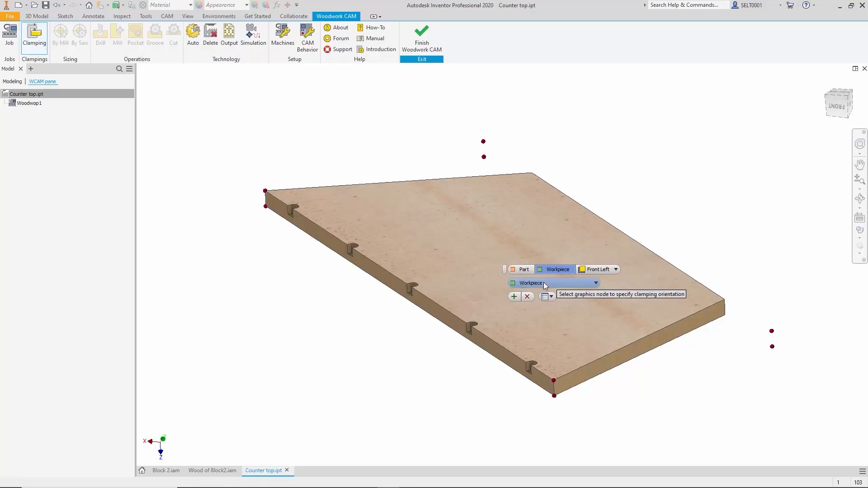
left_click(595, 283)
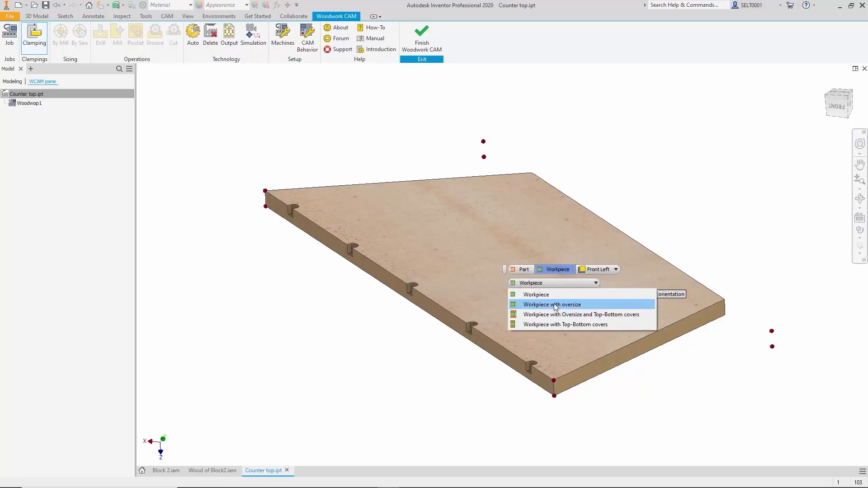
left_click(551, 305)
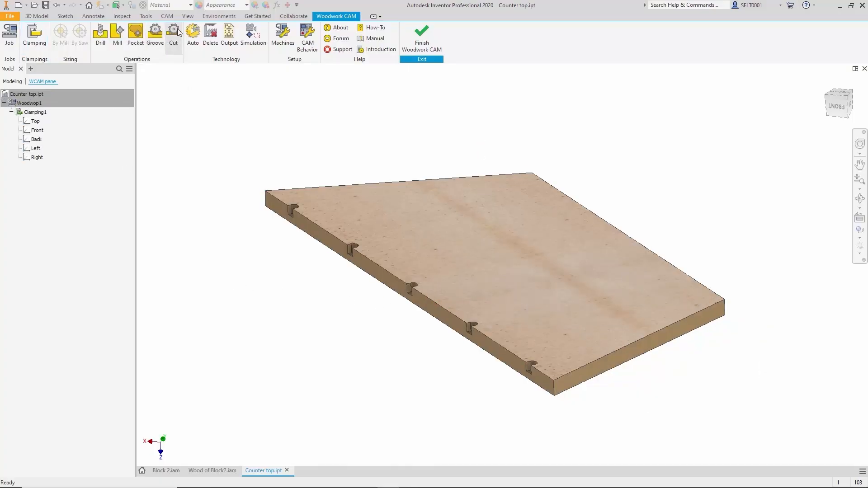
- Add cut sawing operations on both angled edge faces of the counter top
left_click(173, 35)
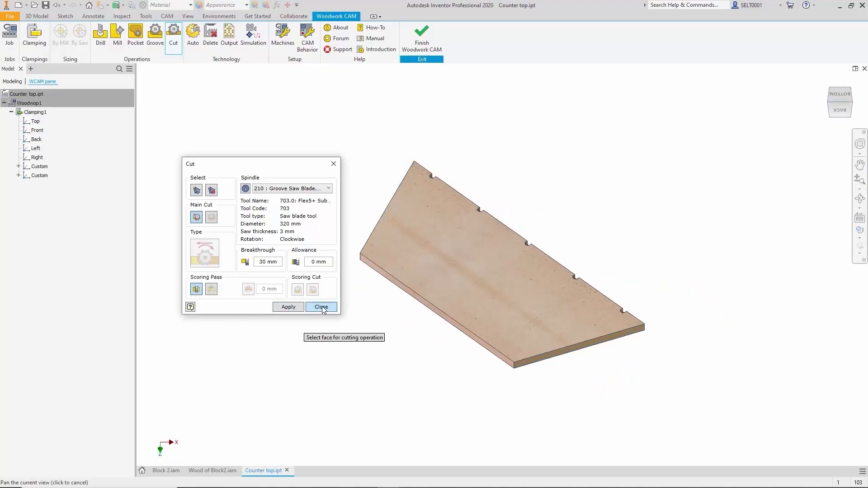
left_click(320, 306)
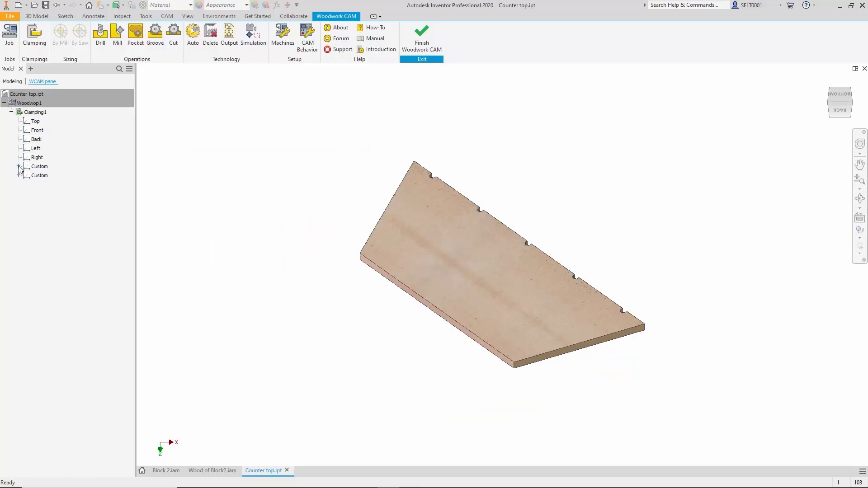
left_click(56, 175)
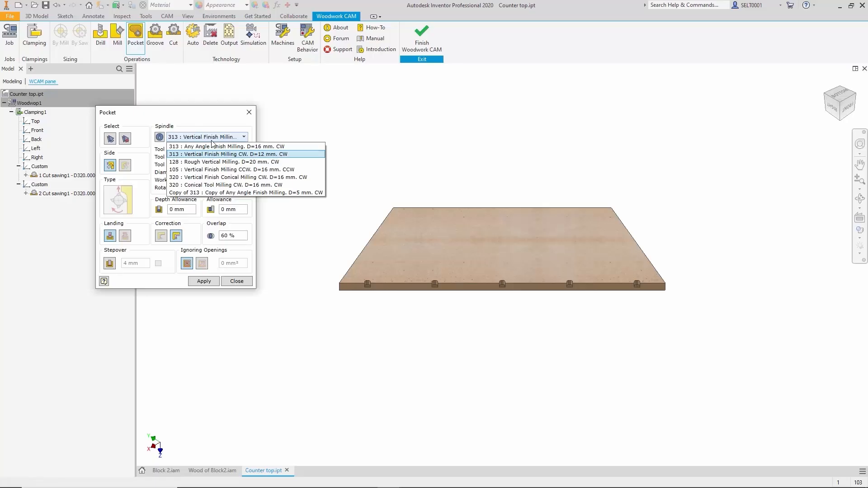
- Pocket the notches with the 313 Vertical Finish Milling D=12 spindle and start the simulation
left_click(227, 154)
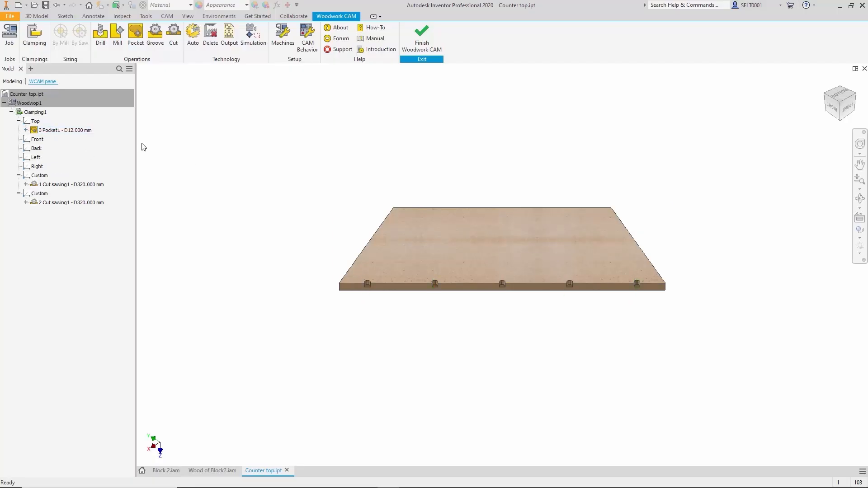
left_click(253, 35)
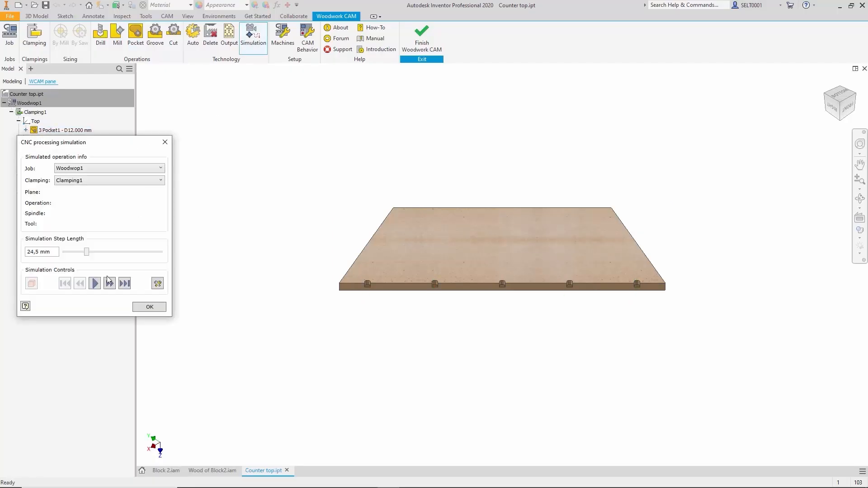
- Play the counter-top machining simulation to completion and dismiss it
left_click(94, 283)
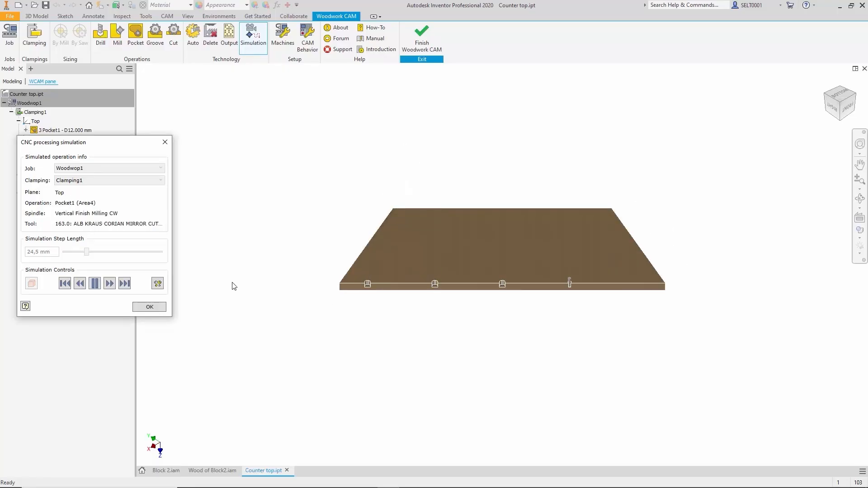
left_click(109, 283)
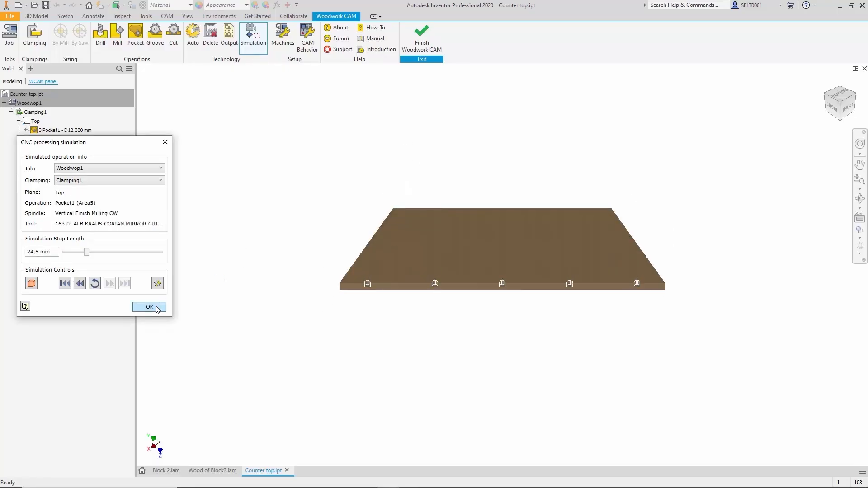
left_click(149, 307)
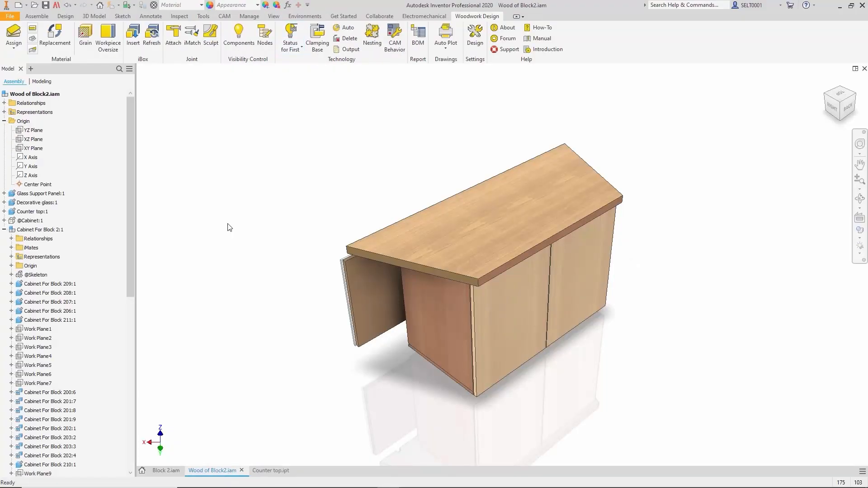
mouse_move(355, 73)
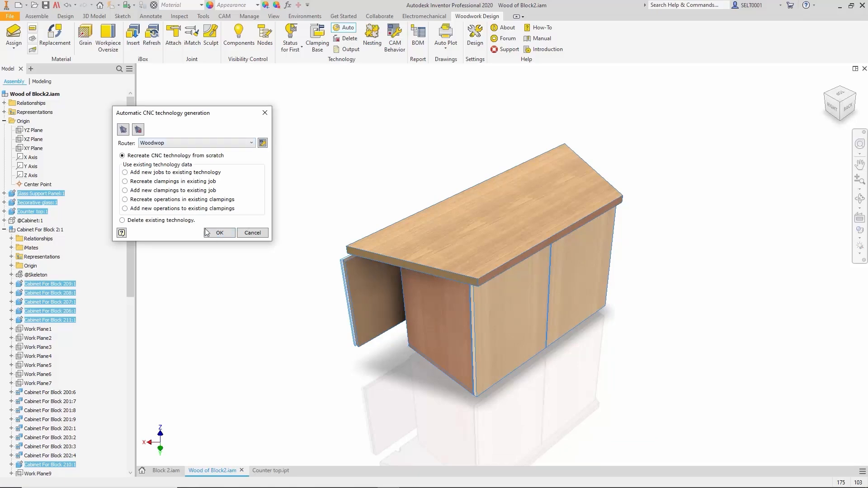
- Recreate CNC technology from scratch for the selected parts and show their status markers
left_click(219, 233)
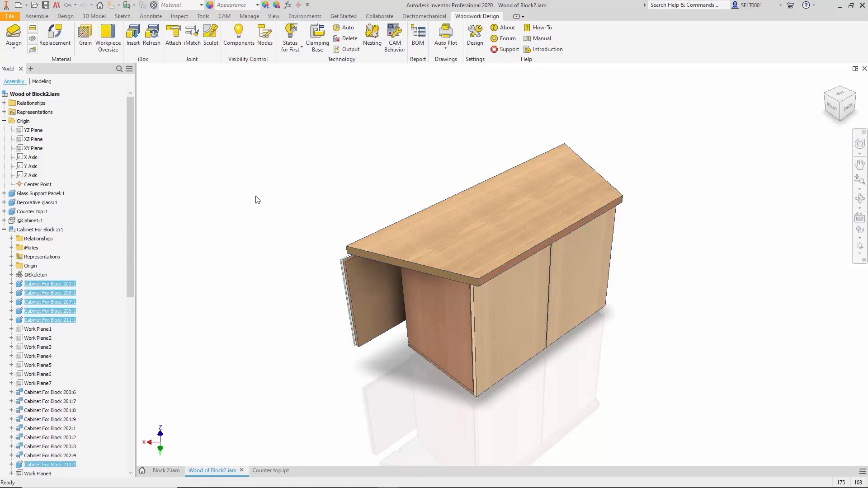
left_click(289, 36)
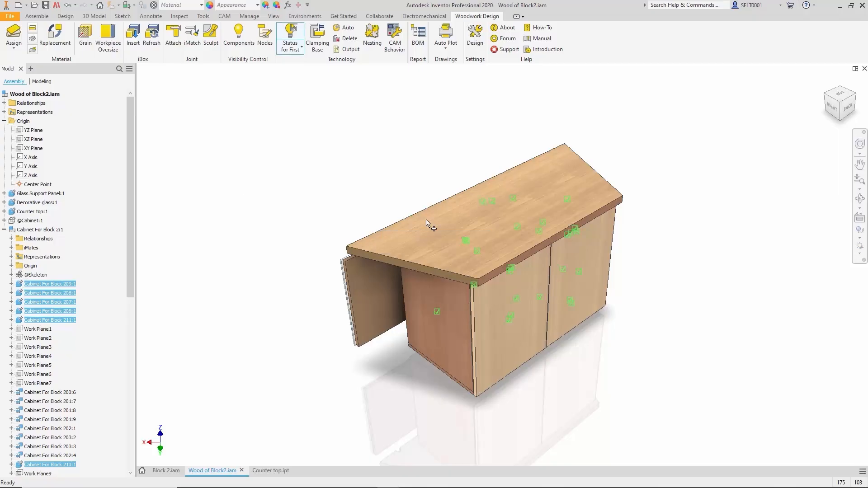
mouse_move(477, 252)
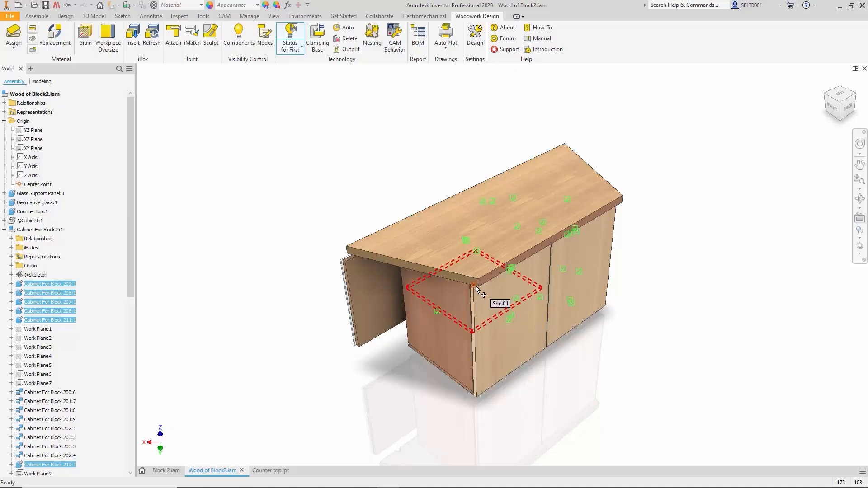
mouse_move(440, 317)
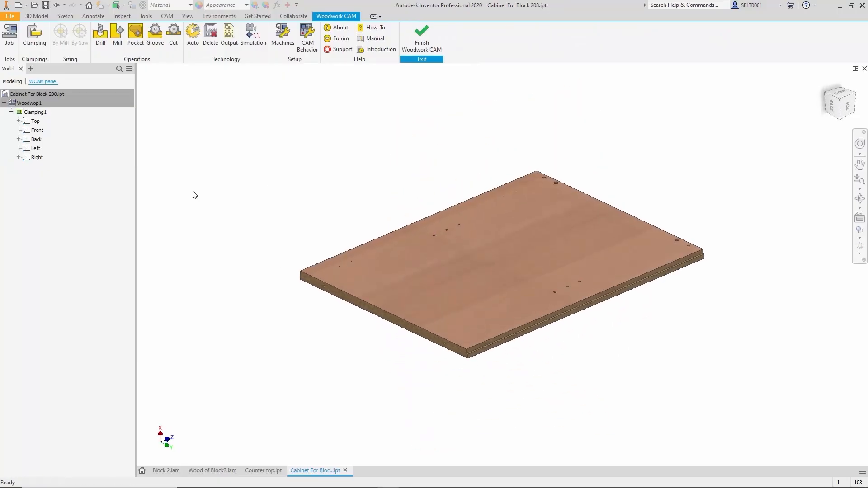
- Run the drilling simulation of panel Cabinet For Block 208, close it, and return to Wood of Block2.iam
left_click(253, 35)
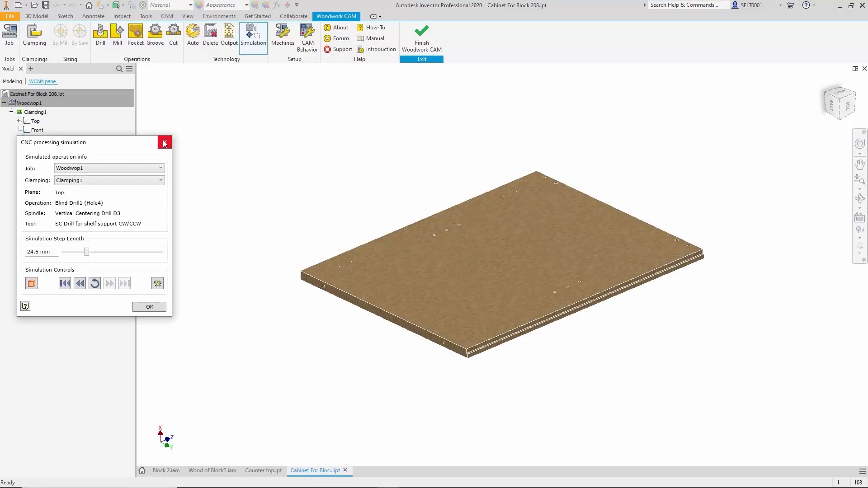
left_click(165, 142)
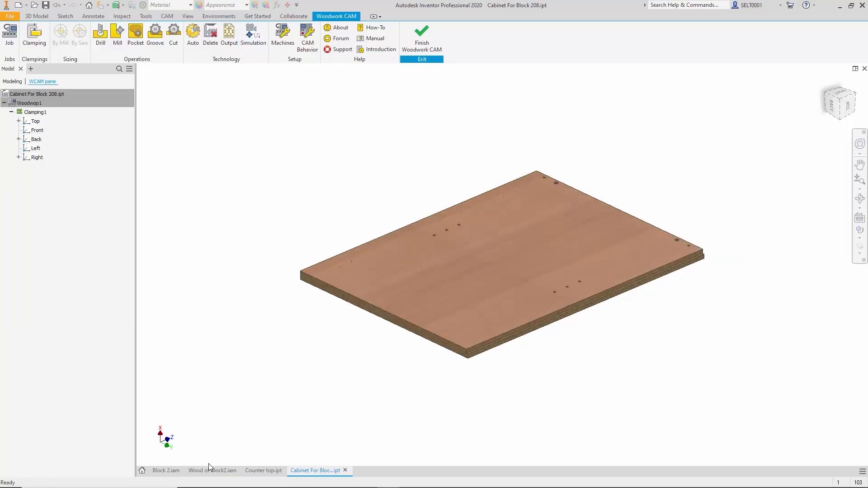
left_click(211, 470)
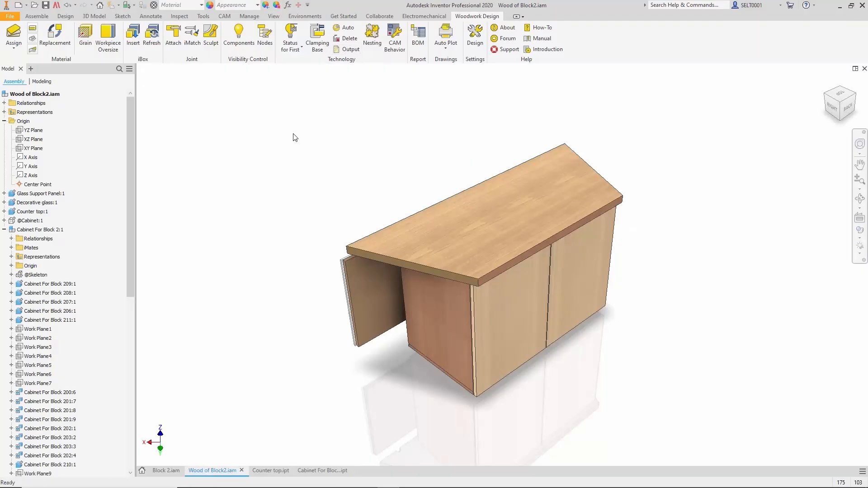
- Generate CNC program files for all parts into a new folder instead of the part directory
left_click(351, 48)
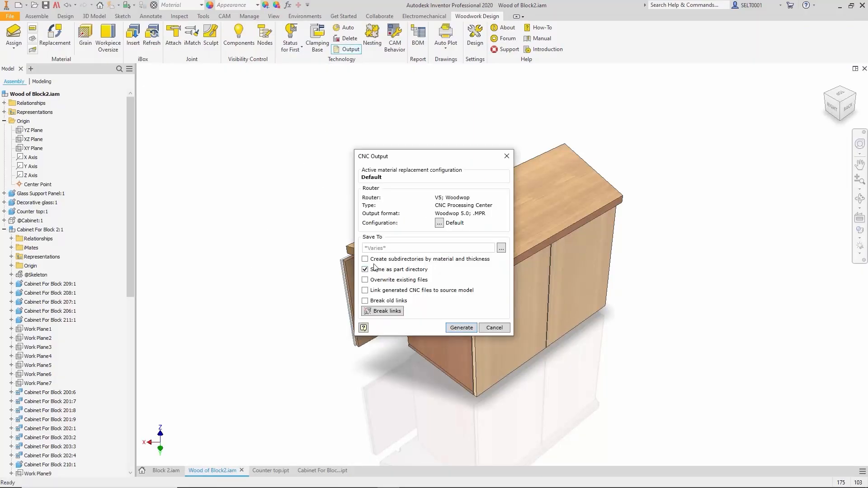
left_click(500, 248)
type("CNC progr")
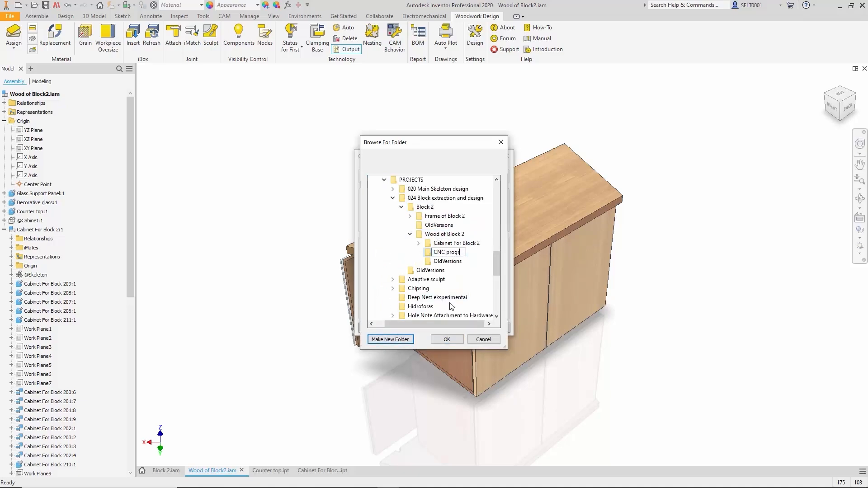
left_click(445, 339)
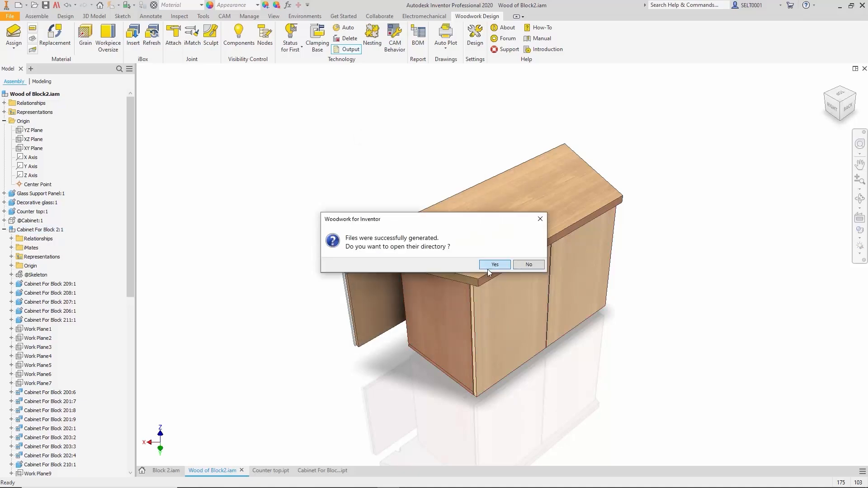
left_click(494, 264)
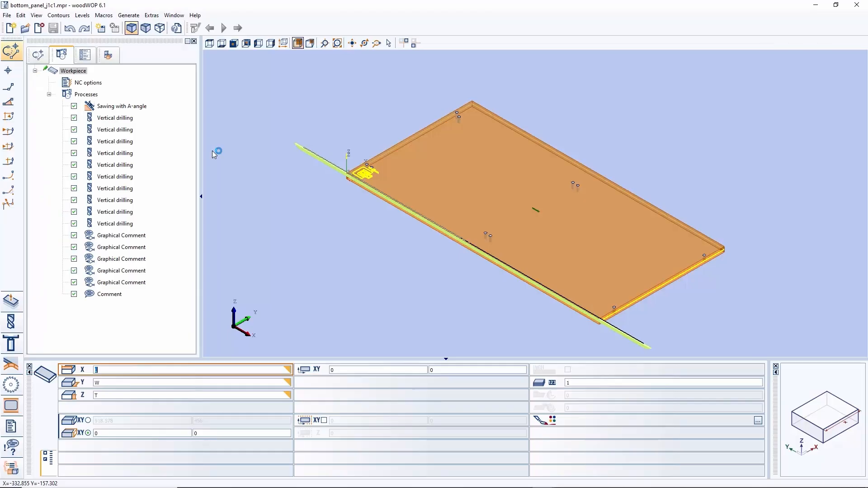